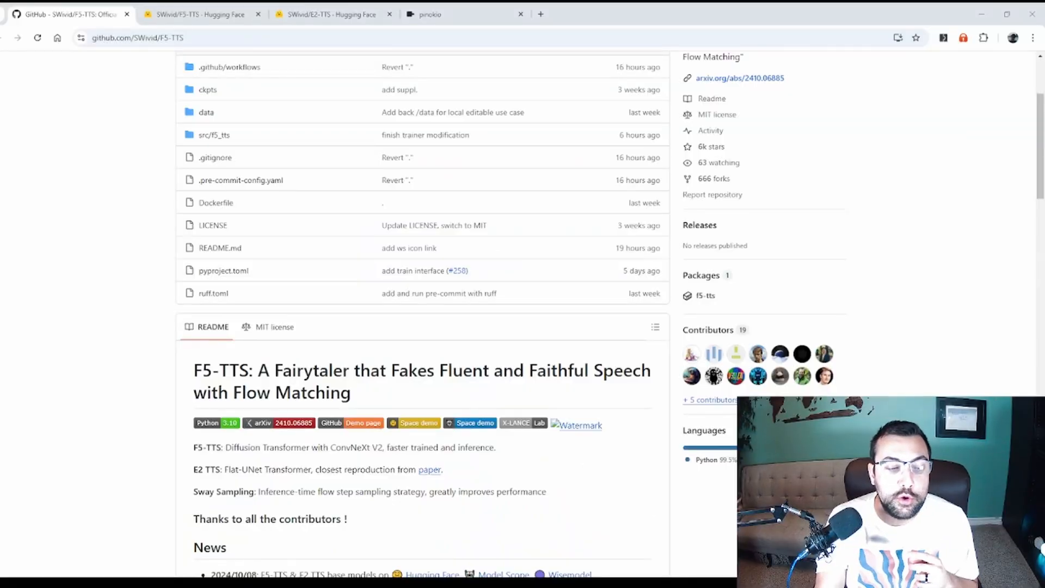
# - Scroll through the F5-TTS repository page to read its documentation
pyautogui.scroll(-3)
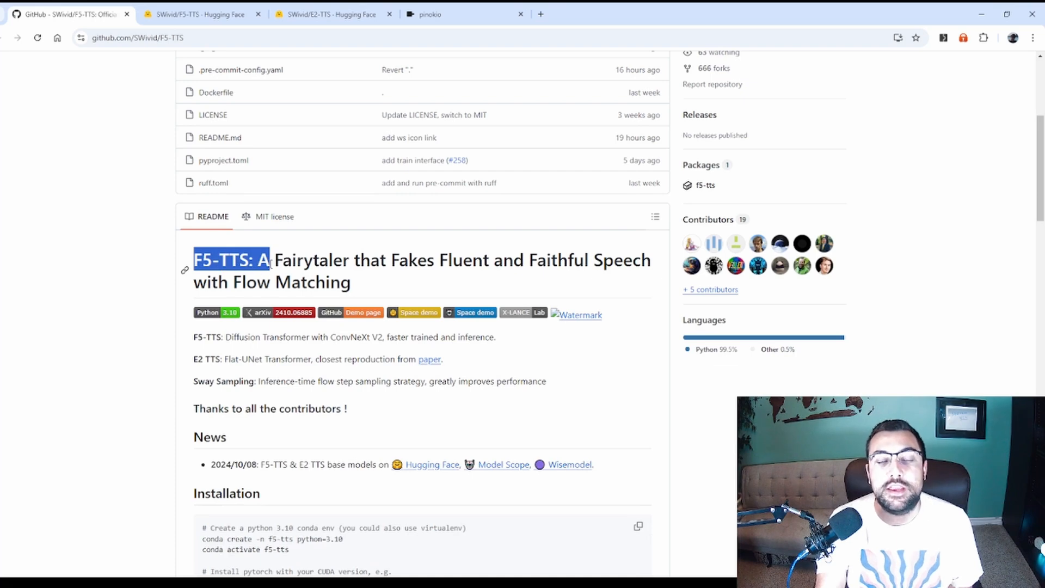
pyautogui.scroll(-3)
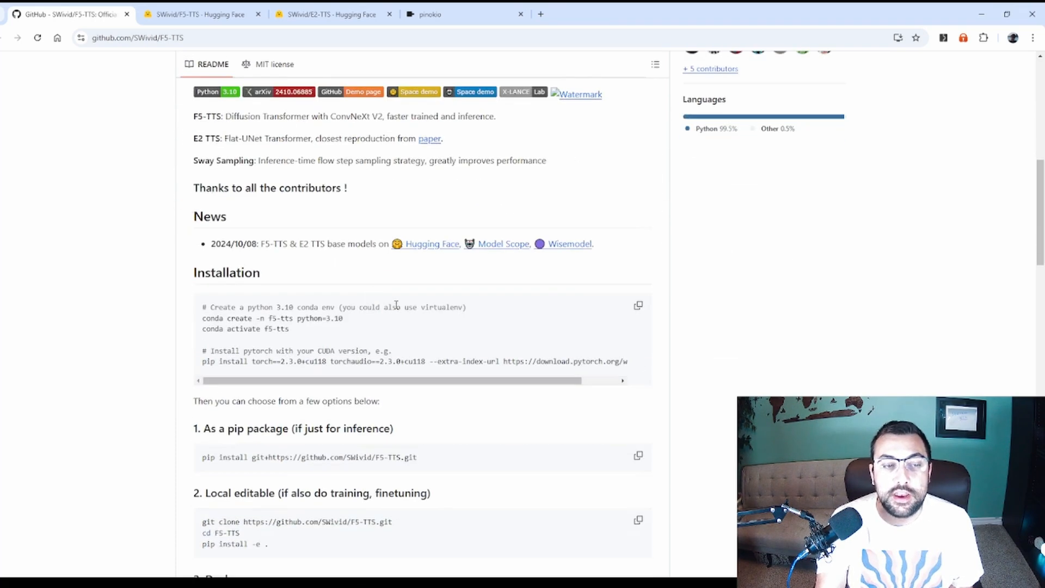
pyautogui.scroll(-3)
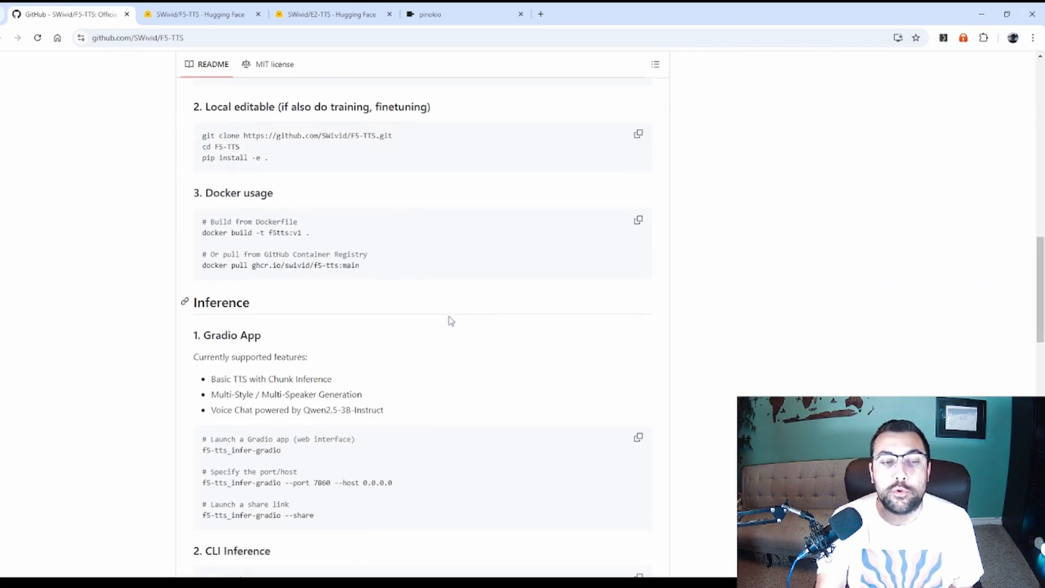
pyautogui.scroll(-3)
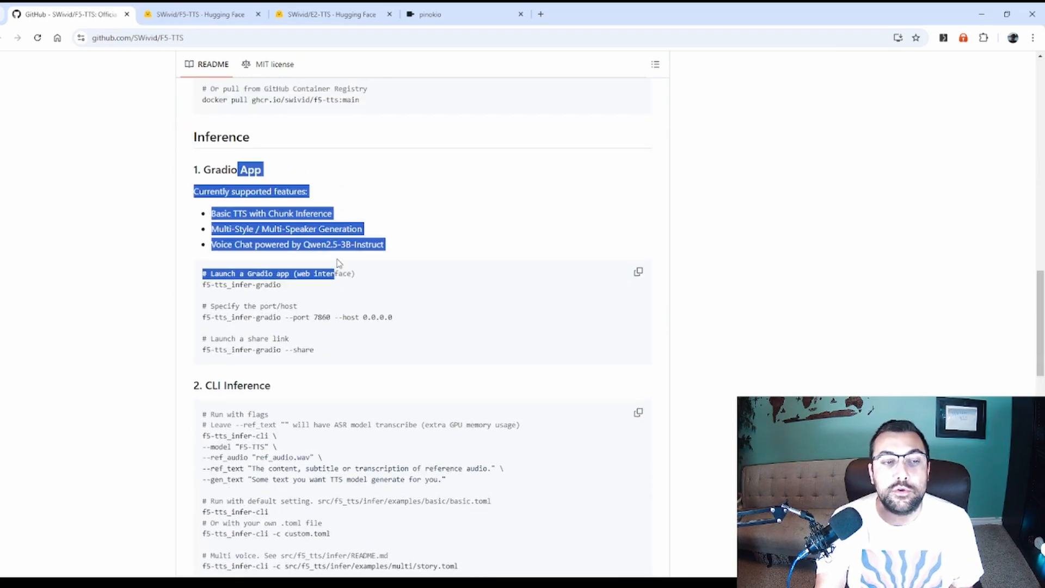
pyautogui.scroll(-3)
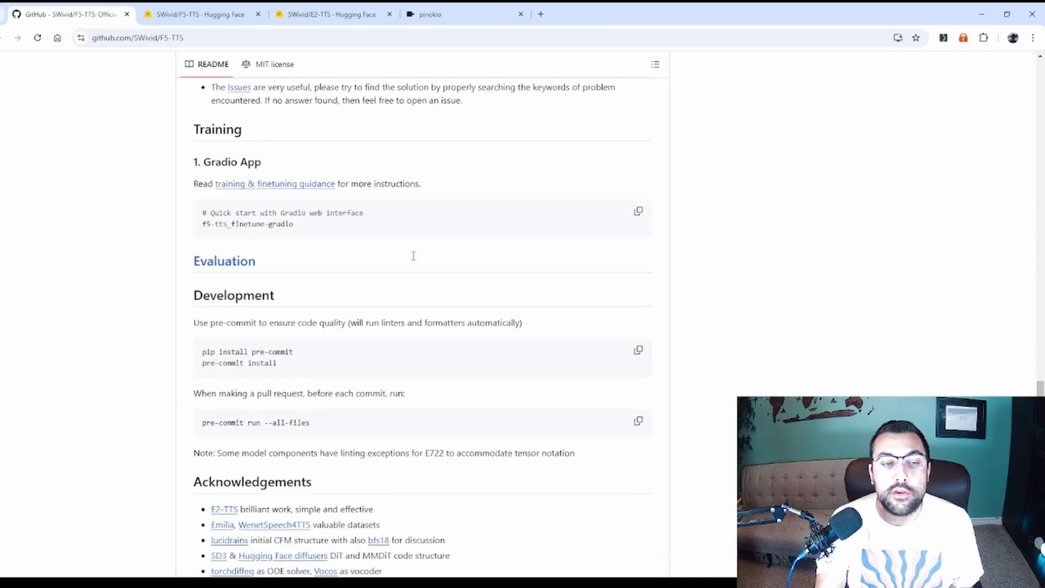
pyautogui.scroll(3)
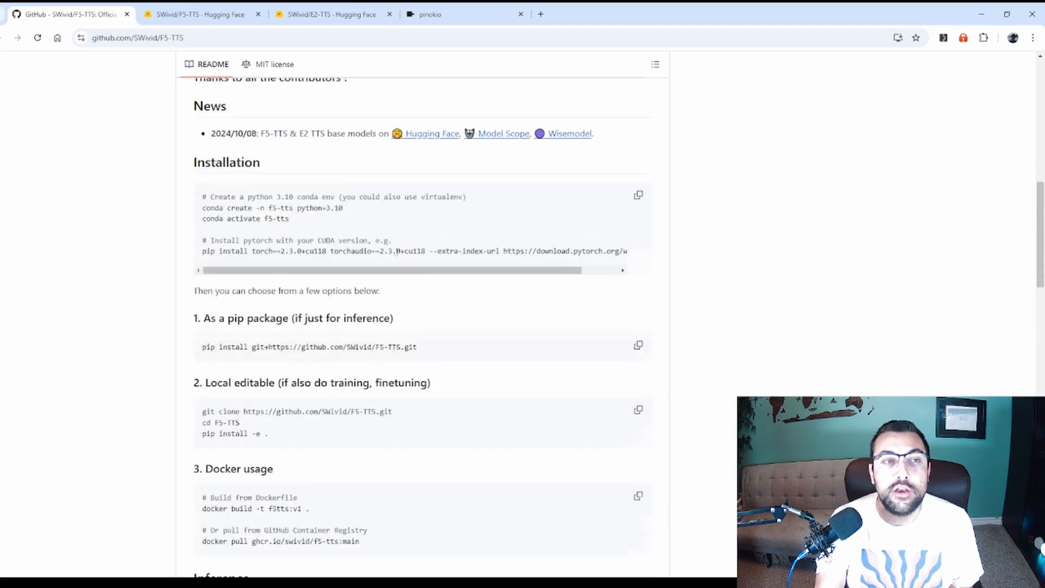
# - Glance at the F5-TTS and E2-TTS Hugging Face pages, then switch to the Pinokio launcher
pyautogui.click(197, 15)
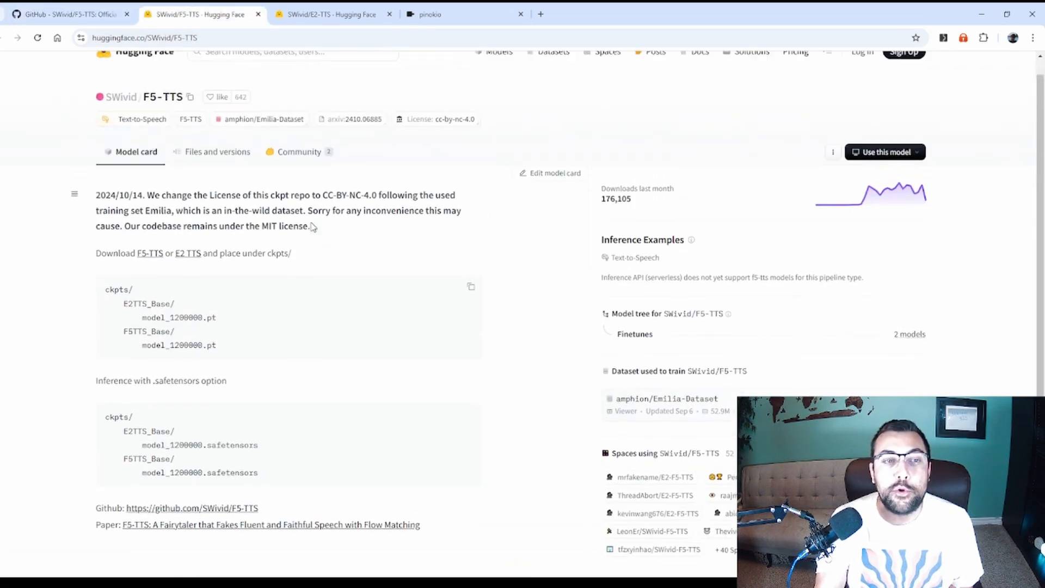
pyautogui.click(327, 15)
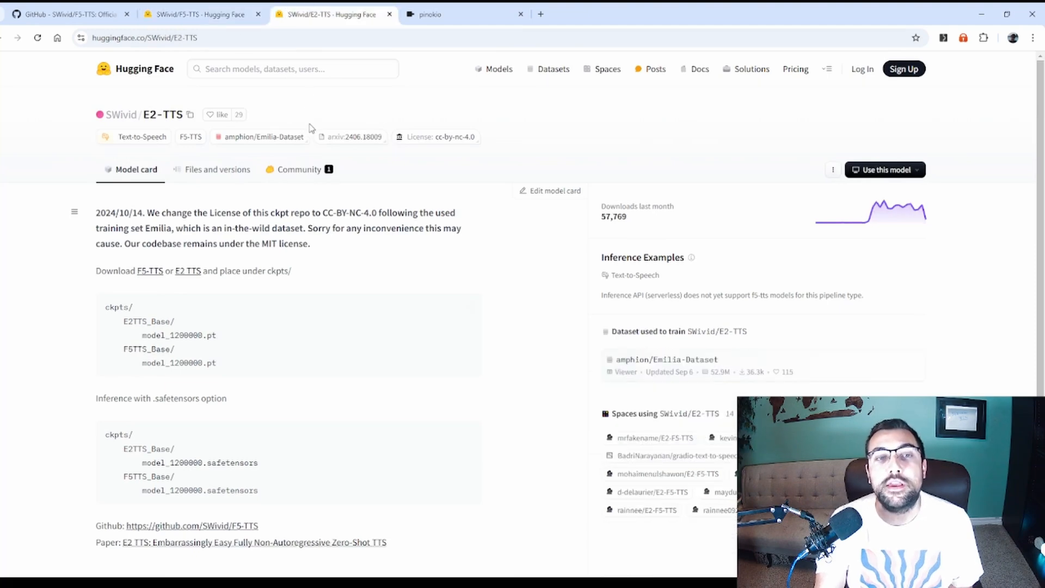
pyautogui.click(66, 15)
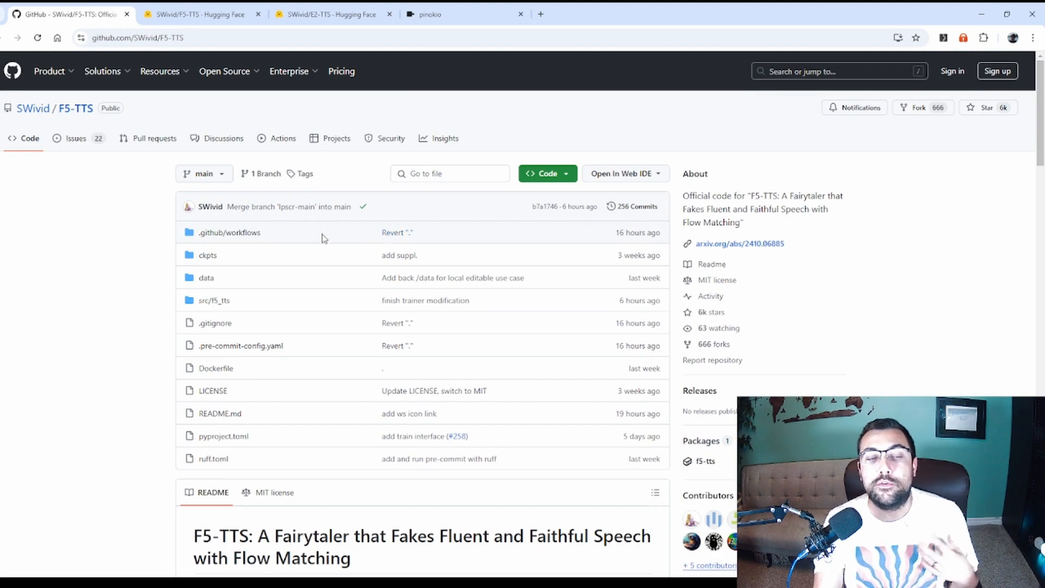
pyautogui.moveTo(132, 254)
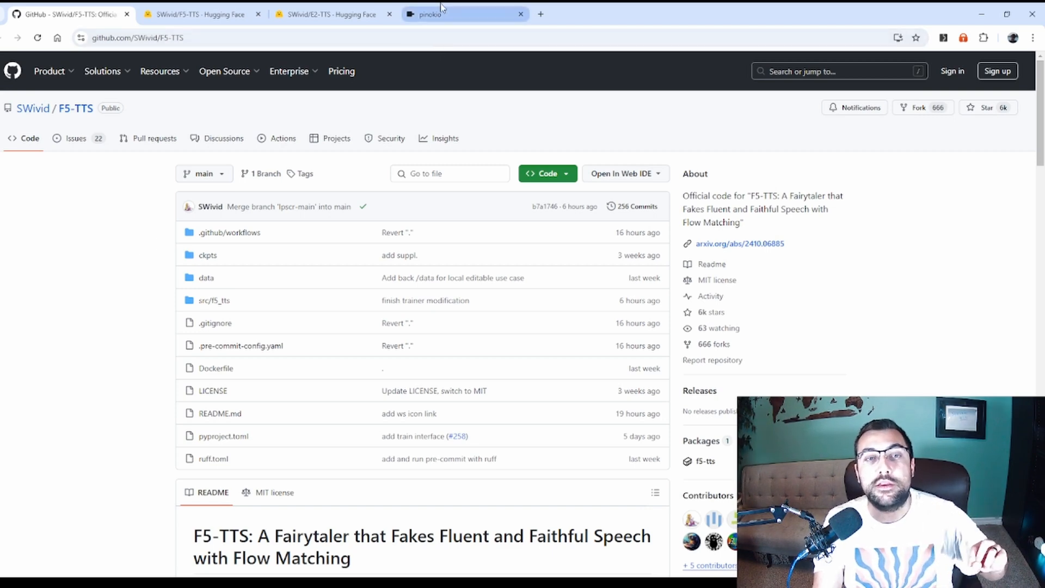
pyautogui.click(465, 14)
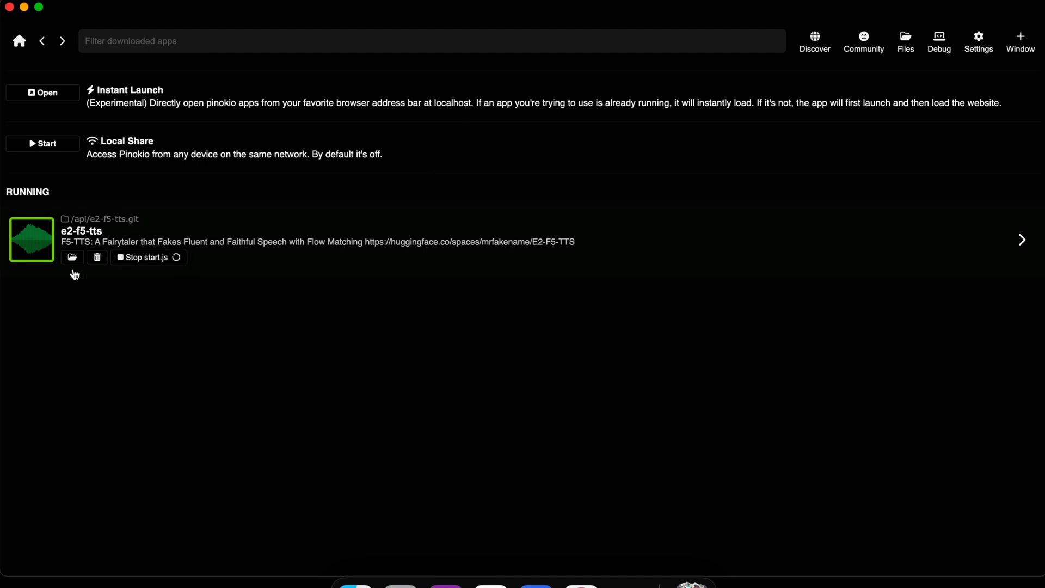
pyautogui.moveTo(127, 255)
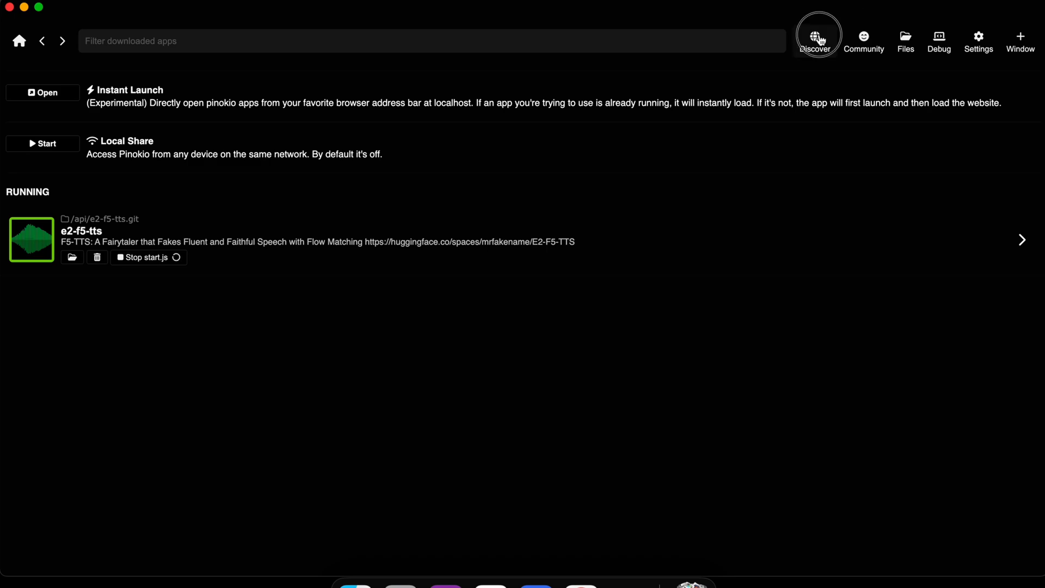
# - Browse the Discover catalogue of scripts and view the facepoke script's details page
pyautogui.click(818, 37)
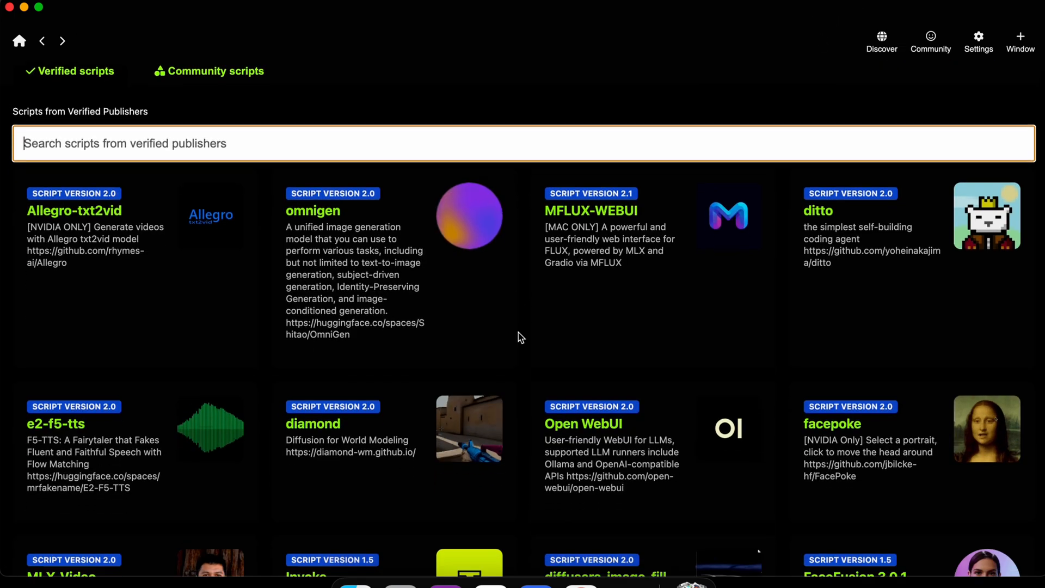
pyautogui.scroll(-3)
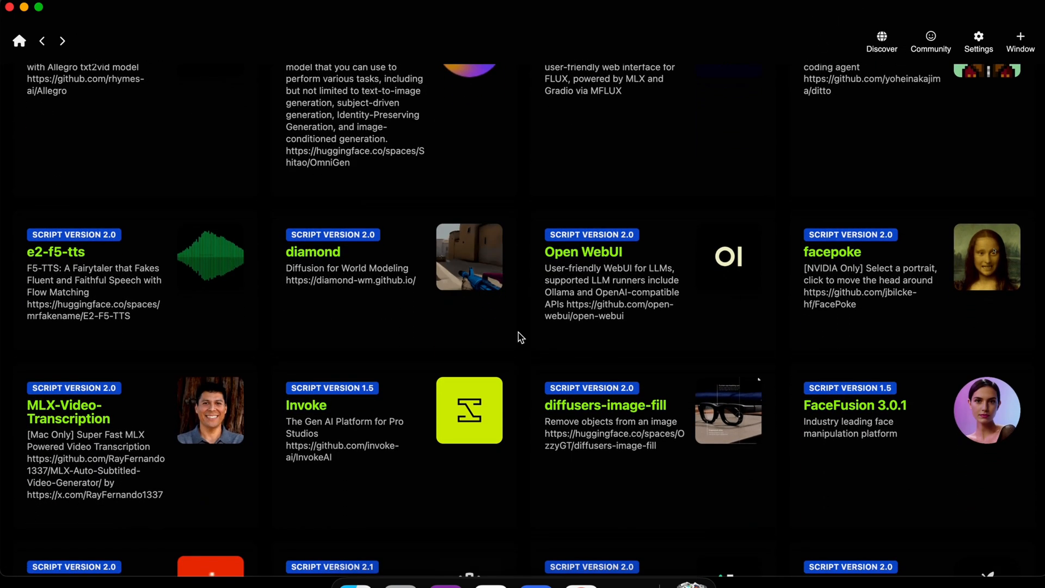
pyautogui.scroll(-3)
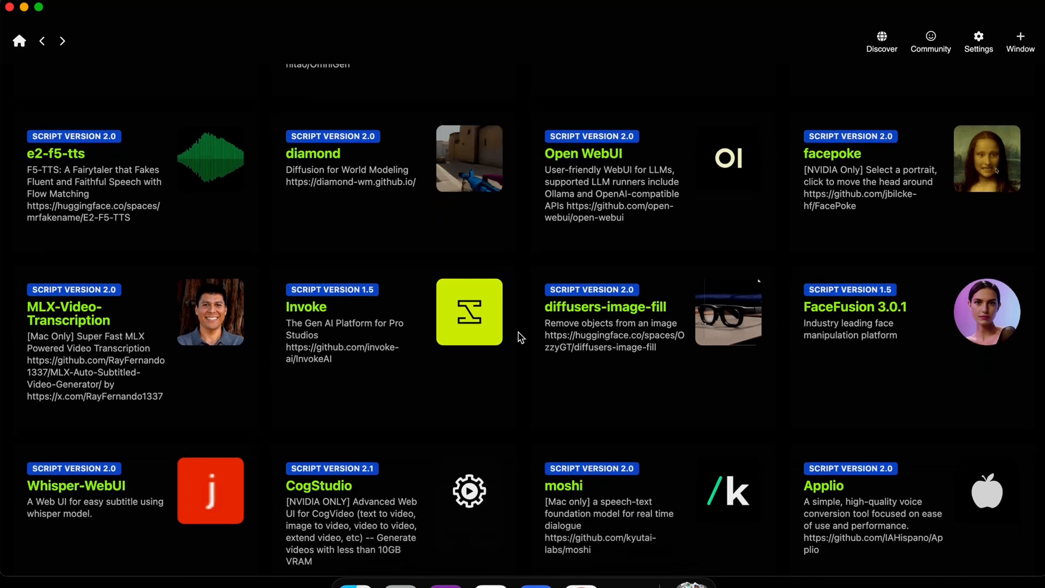
pyautogui.scroll(-3)
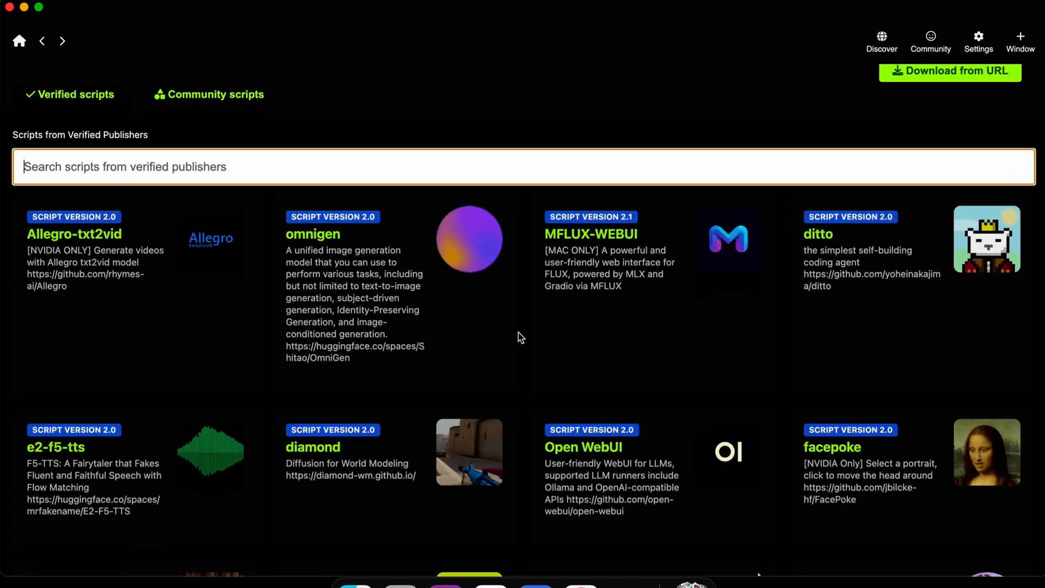
pyautogui.scroll(-3)
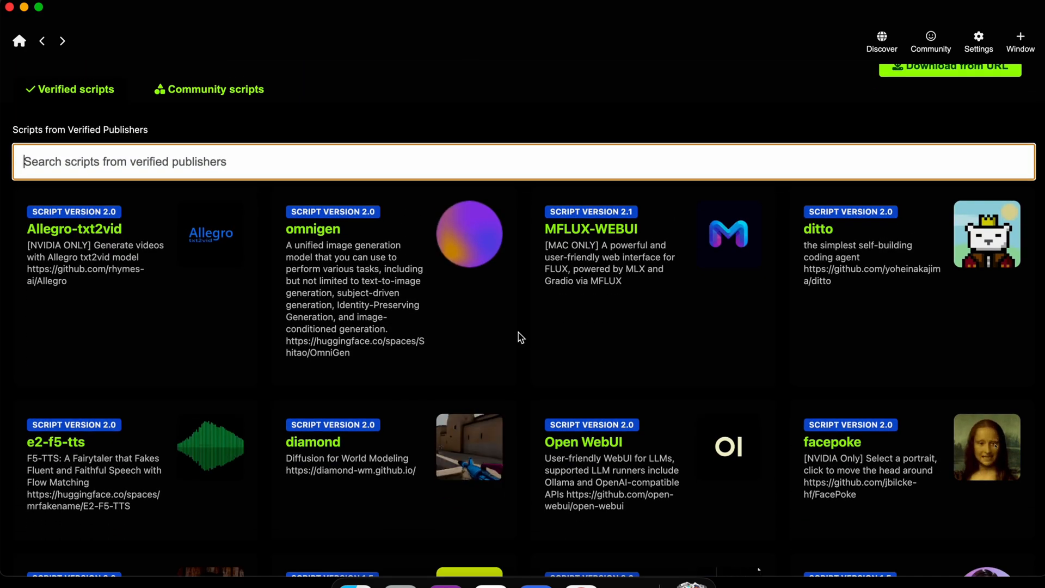
pyautogui.scroll(-3)
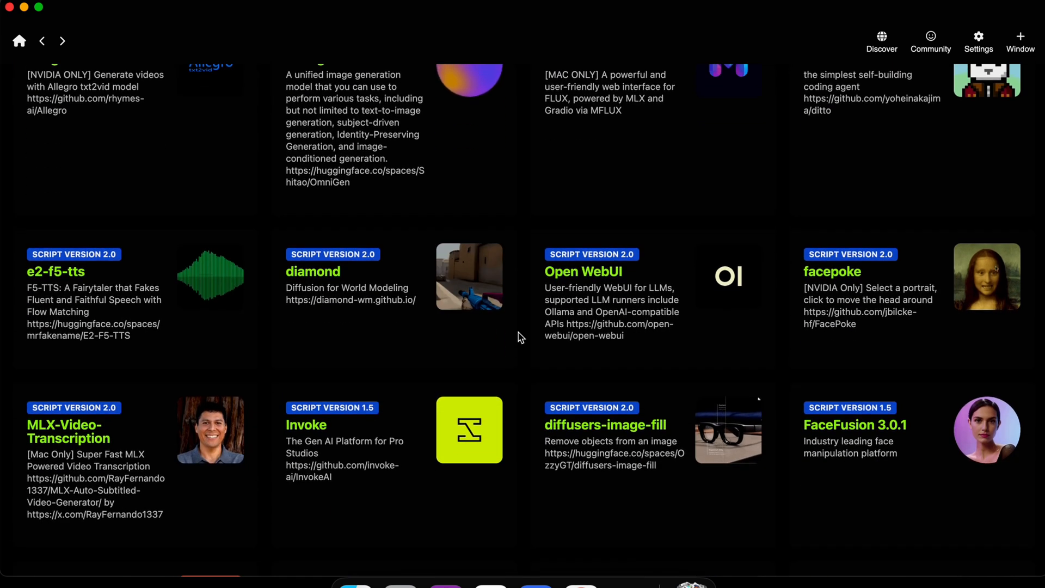
pyautogui.click(832, 271)
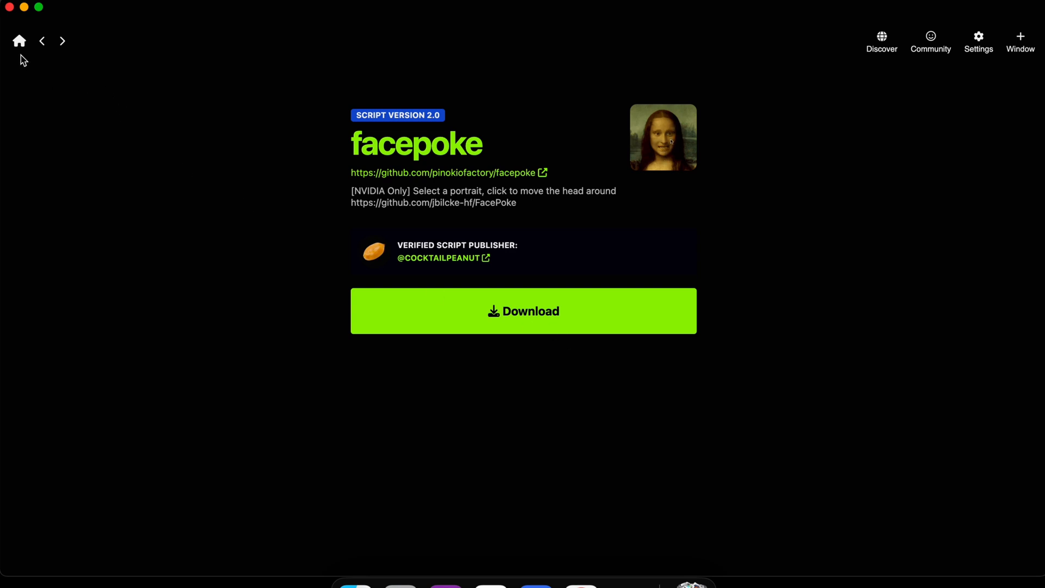
# - Return home and pop the e2-f5-tts web interface out into its own browser window
pyautogui.click(19, 40)
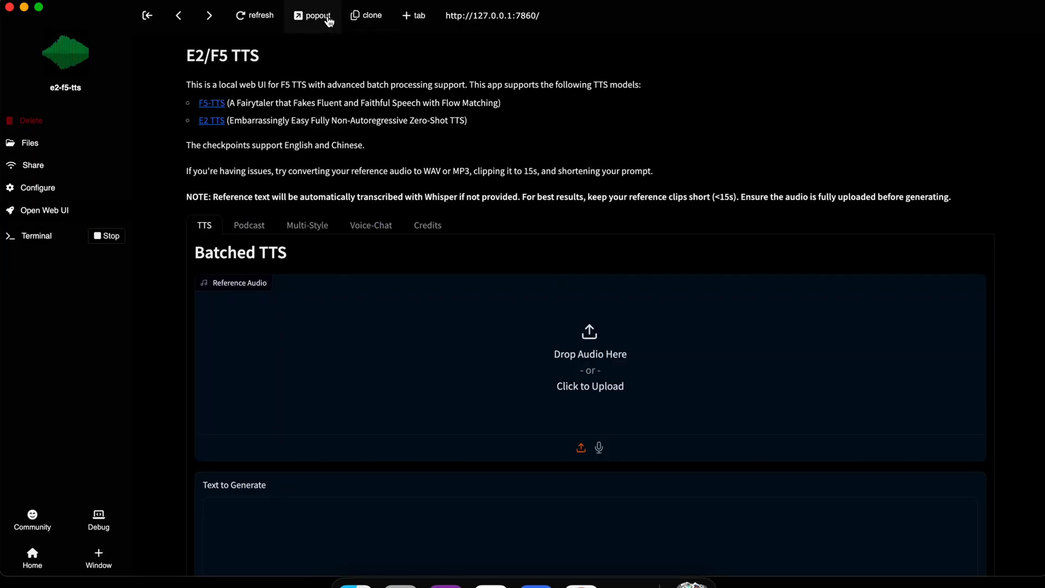
pyautogui.click(313, 15)
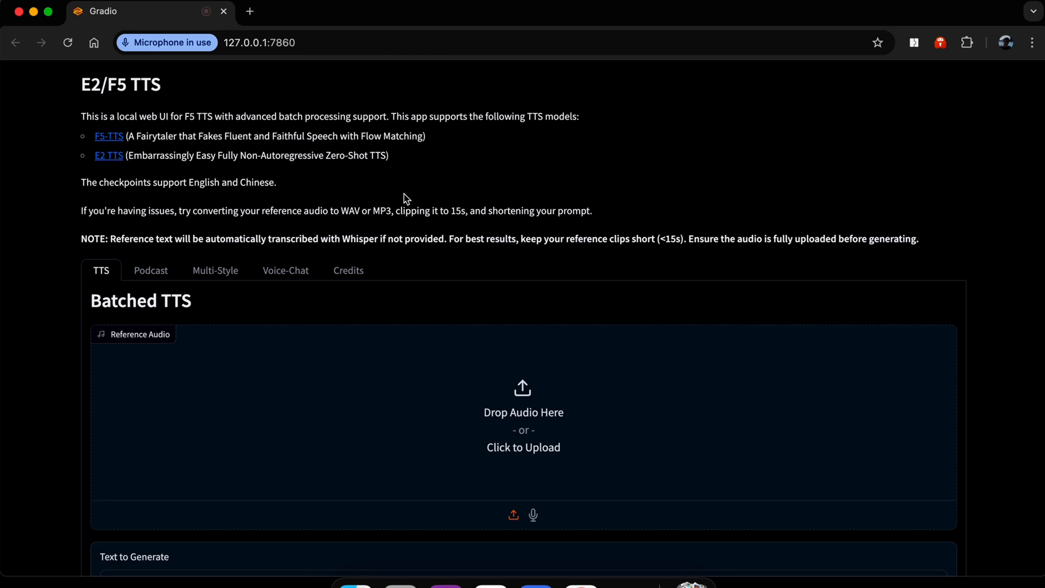
# - Visit the Multi-Style, Voice-Chat and Credits tabs, then return to Batched TTS
pyautogui.scroll(-3)
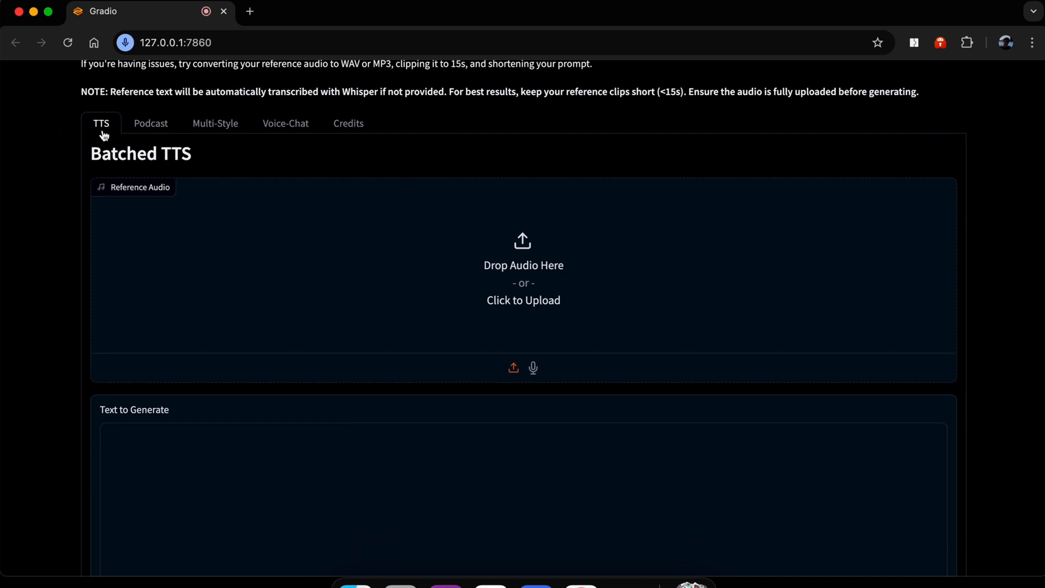
pyautogui.click(215, 123)
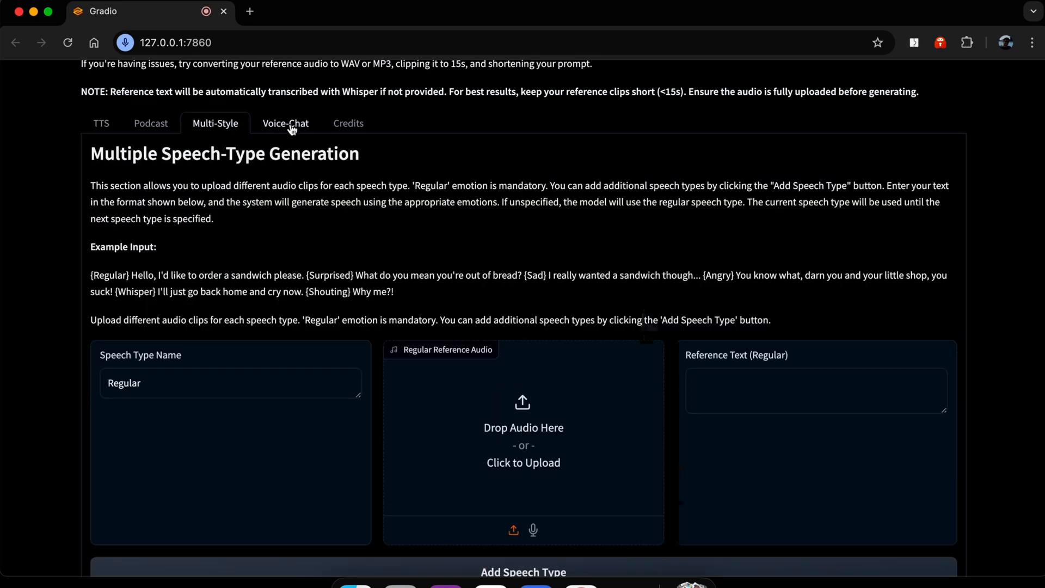
pyautogui.click(285, 123)
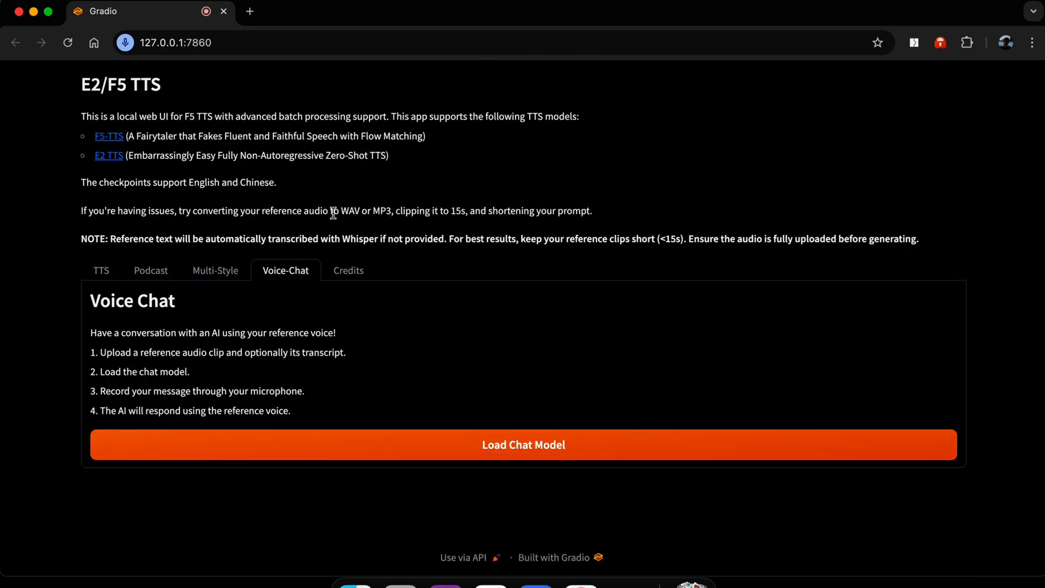
pyautogui.click(347, 270)
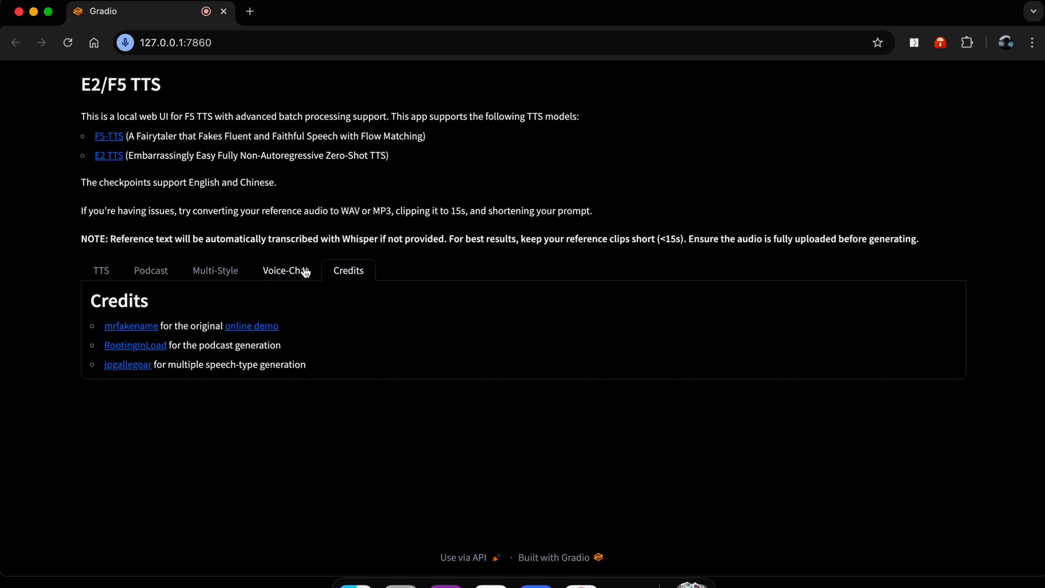
pyautogui.click(100, 271)
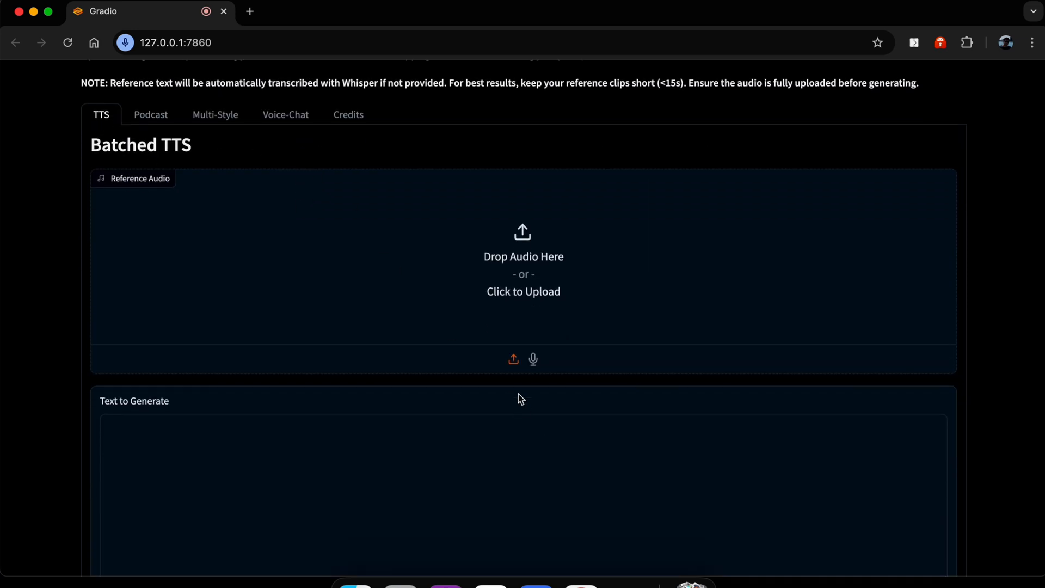
pyautogui.moveTo(513, 361)
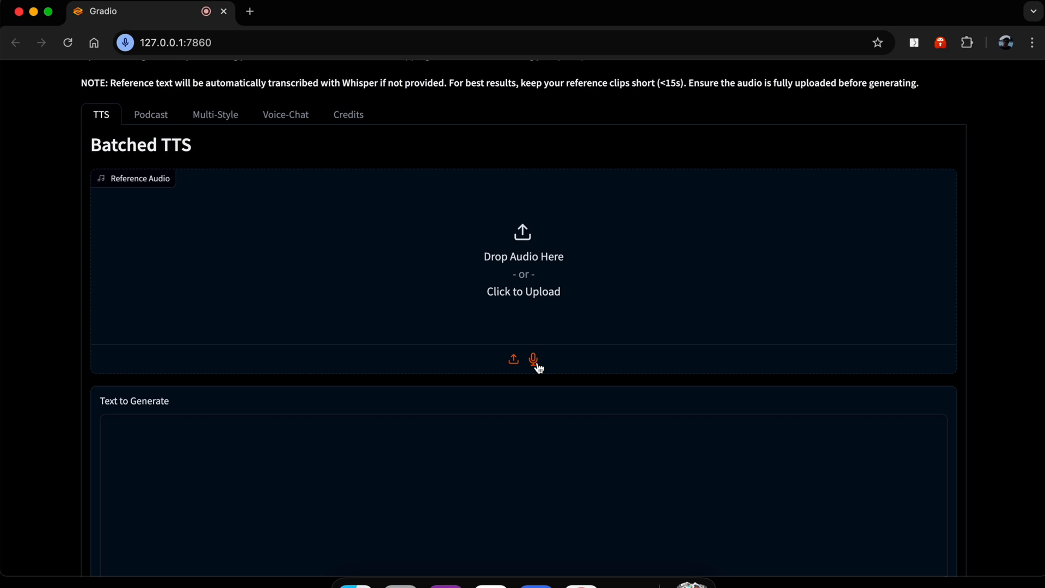
# - Start recording a microphone voice clip in the Reference Audio box
pyautogui.click(533, 358)
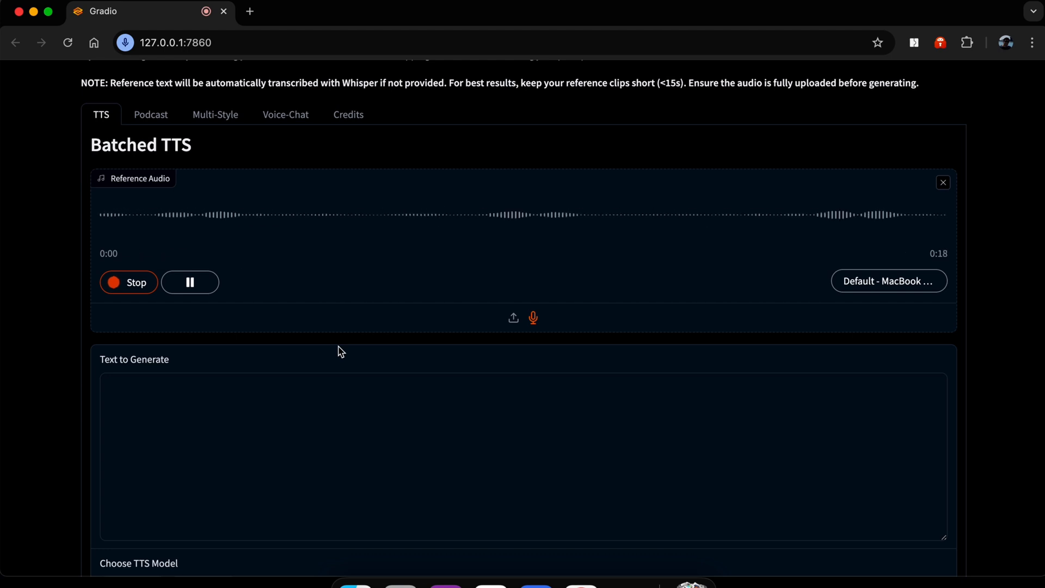
# - Stop the recording, keeping the 19-second clip as reference audio, and reach Text to Generate
pyautogui.click(128, 282)
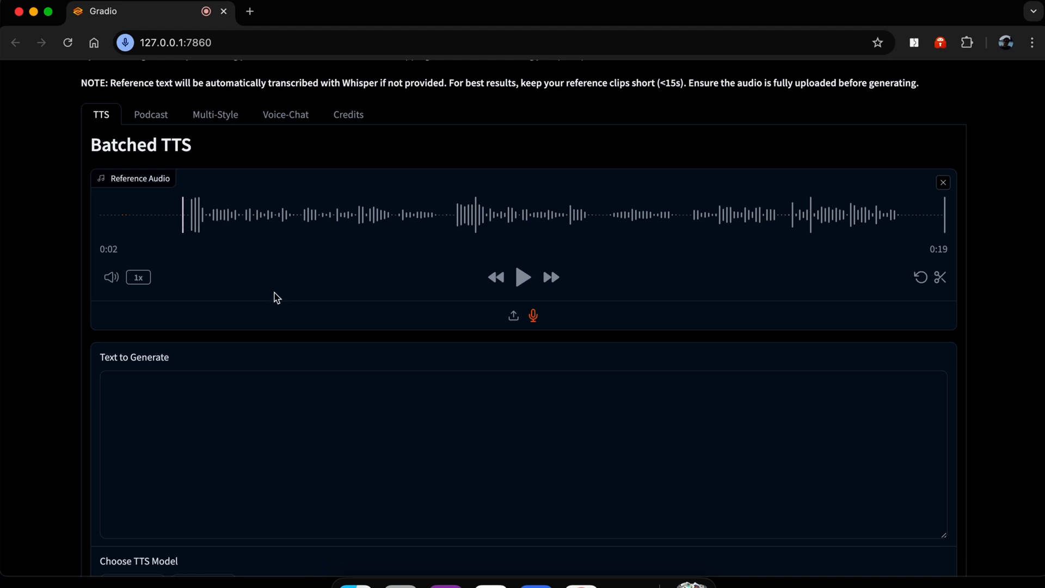
pyautogui.scroll(-3)
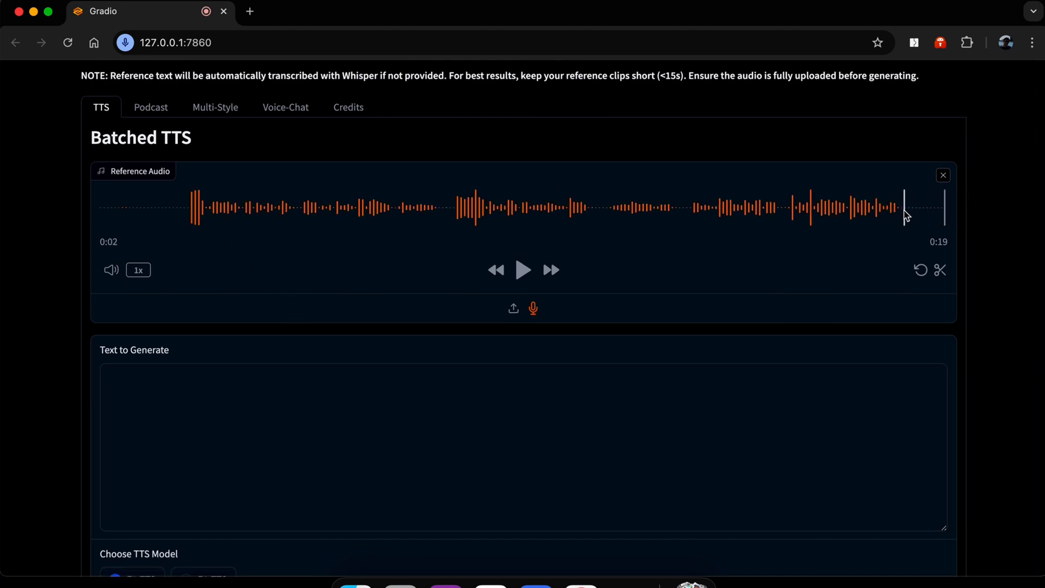
pyautogui.scroll(-3)
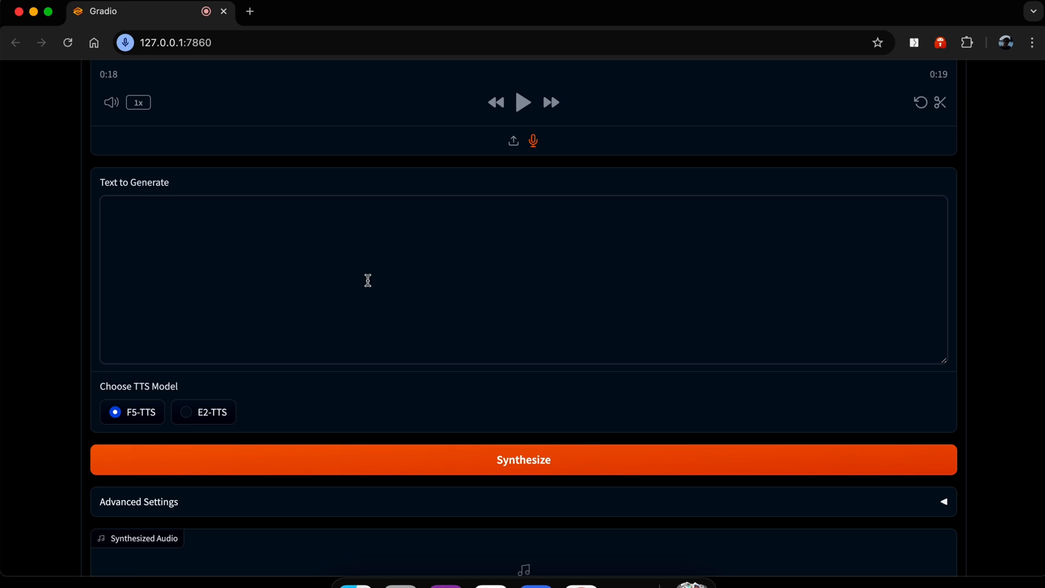
# - Enter 'Cloning voices is easy as 123.' as the text to generate with F5-TTS
pyautogui.write('Cloning')
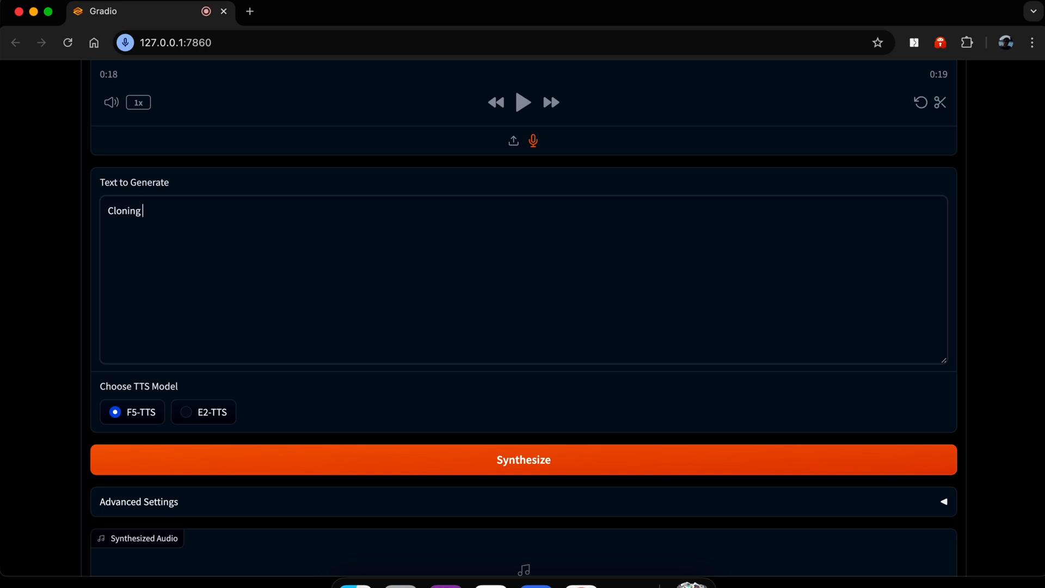
pyautogui.write('voices is easy')
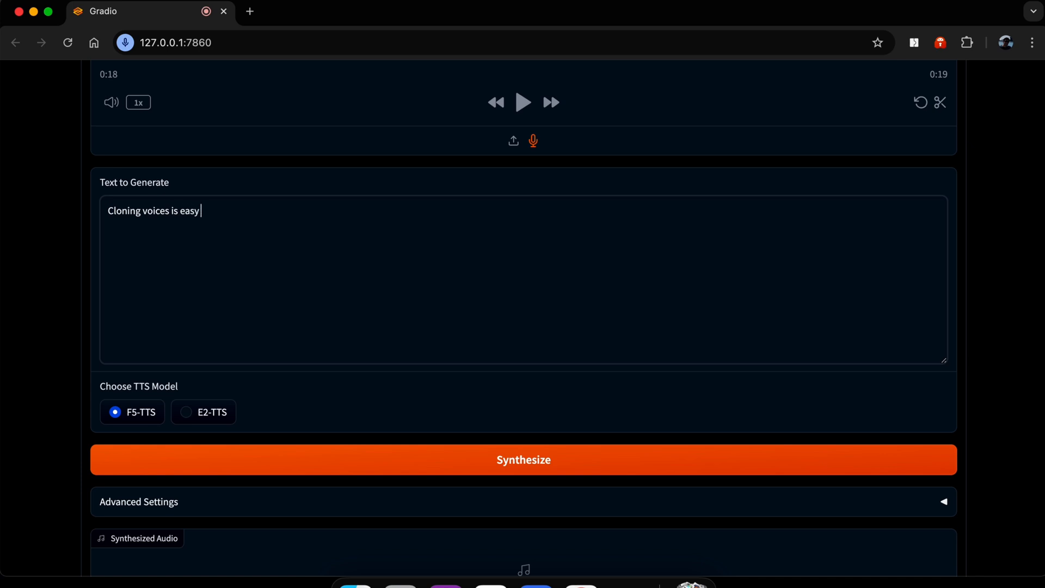
pyautogui.write('as 123.')
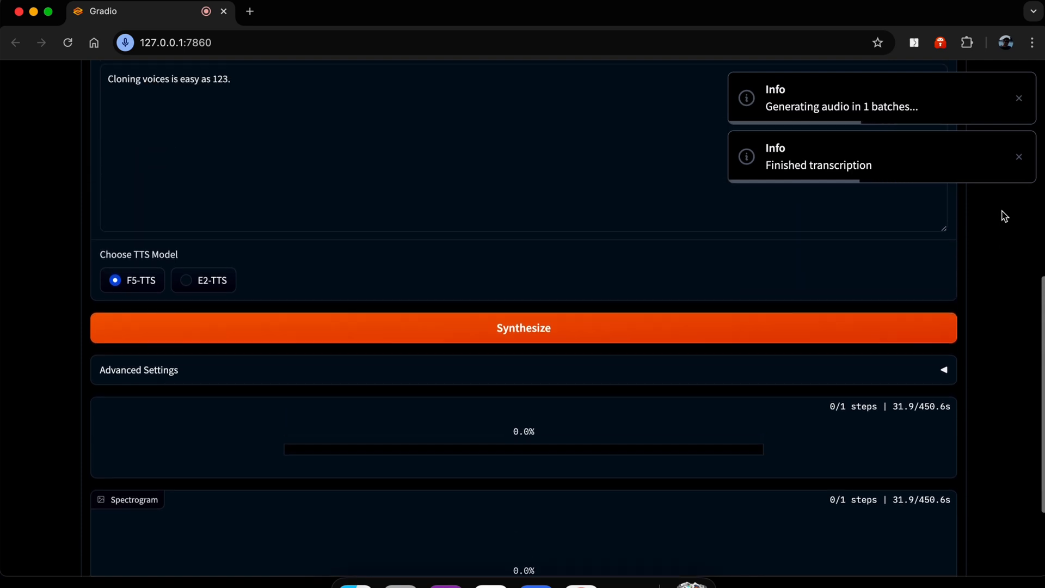
pyautogui.scroll(-3)
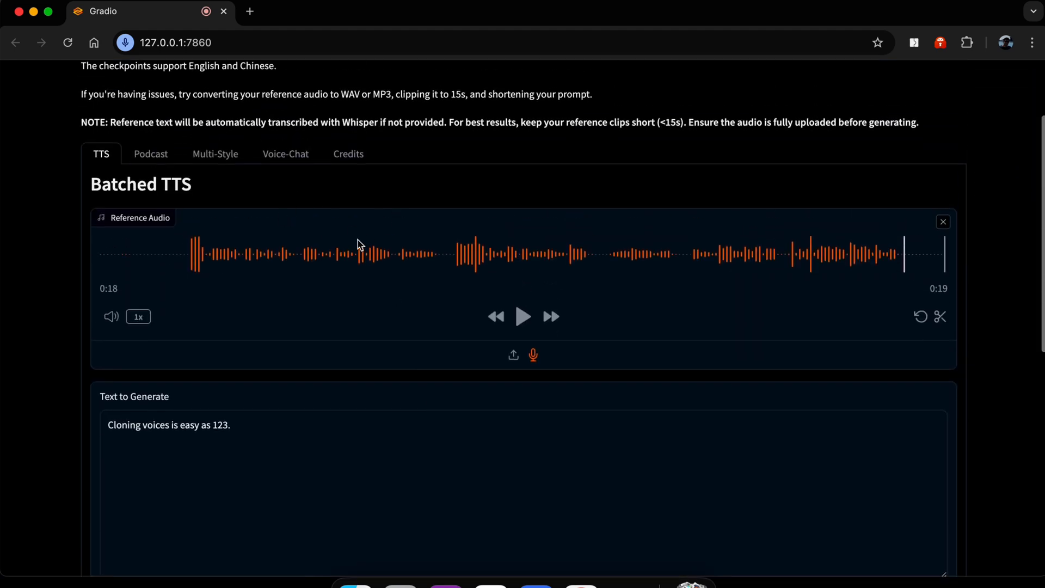
pyautogui.scroll(-3)
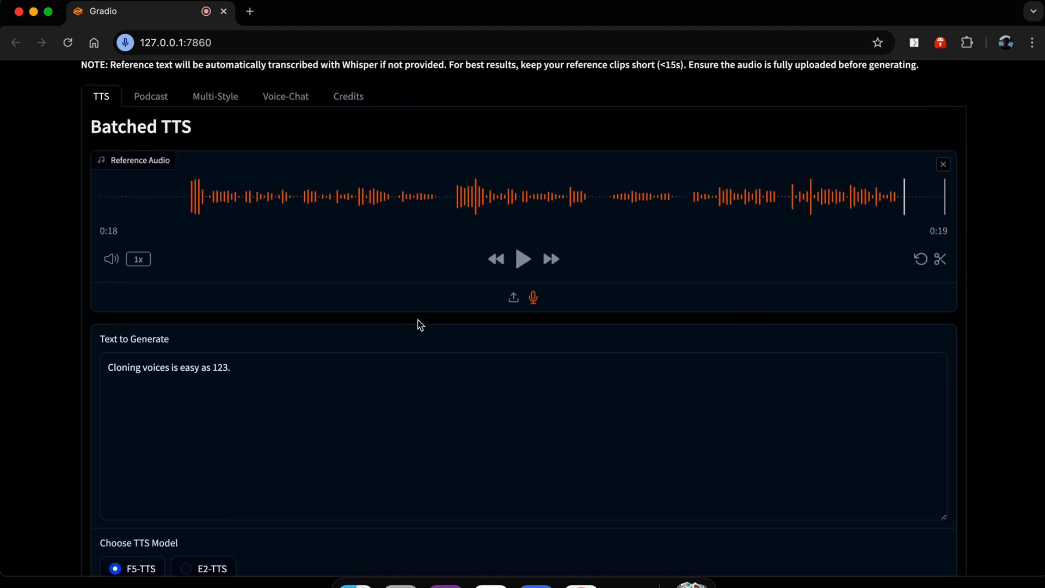
pyautogui.click(523, 323)
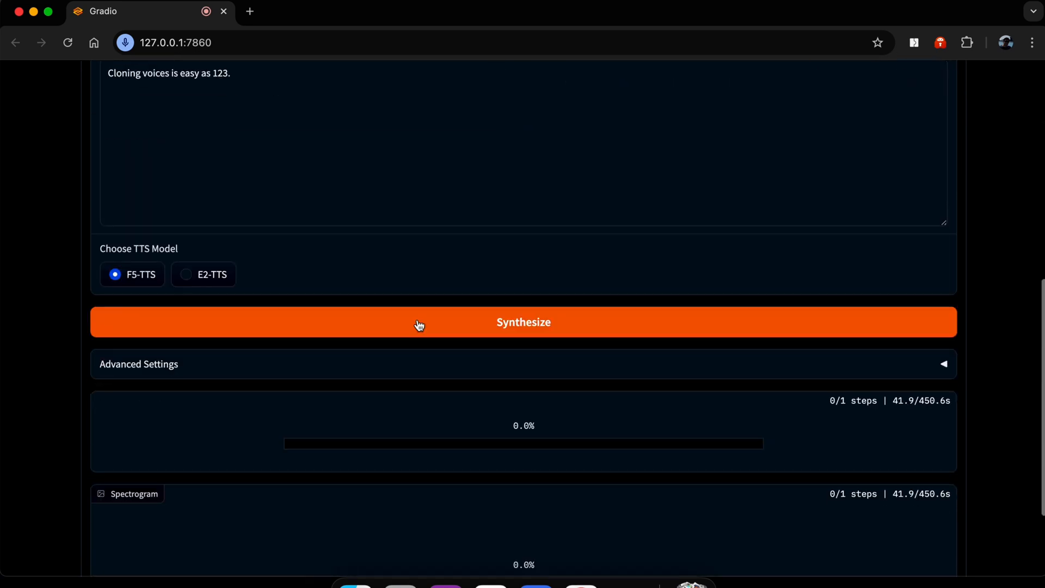
pyautogui.scroll(-3)
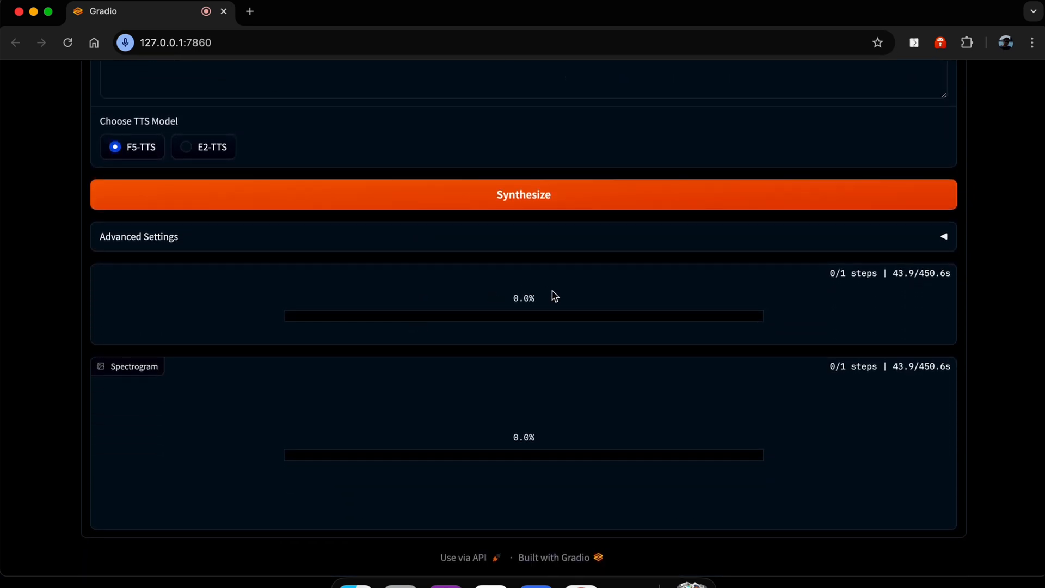
pyautogui.moveTo(732, 299)
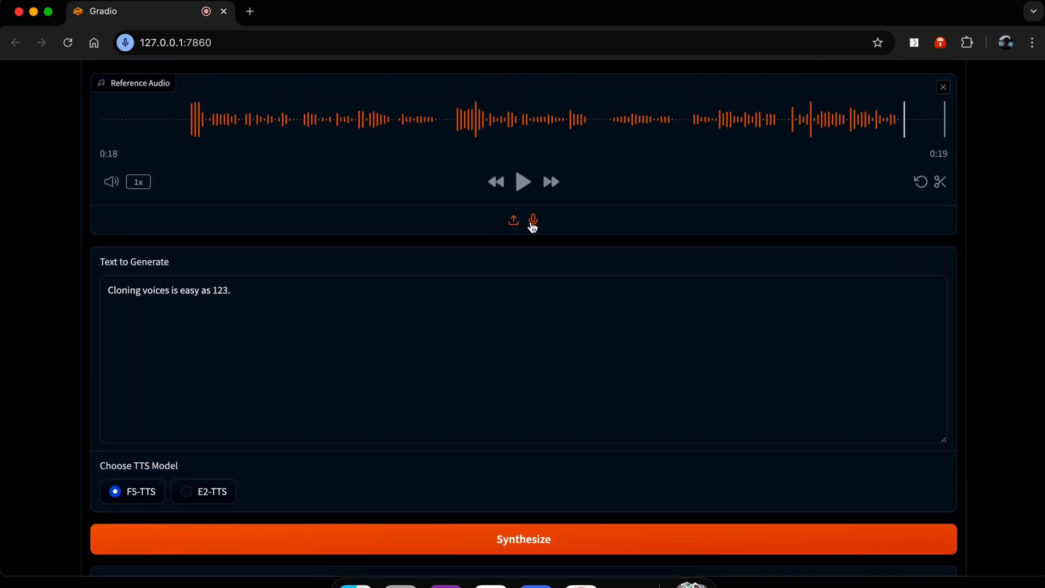
pyautogui.moveTo(513, 223)
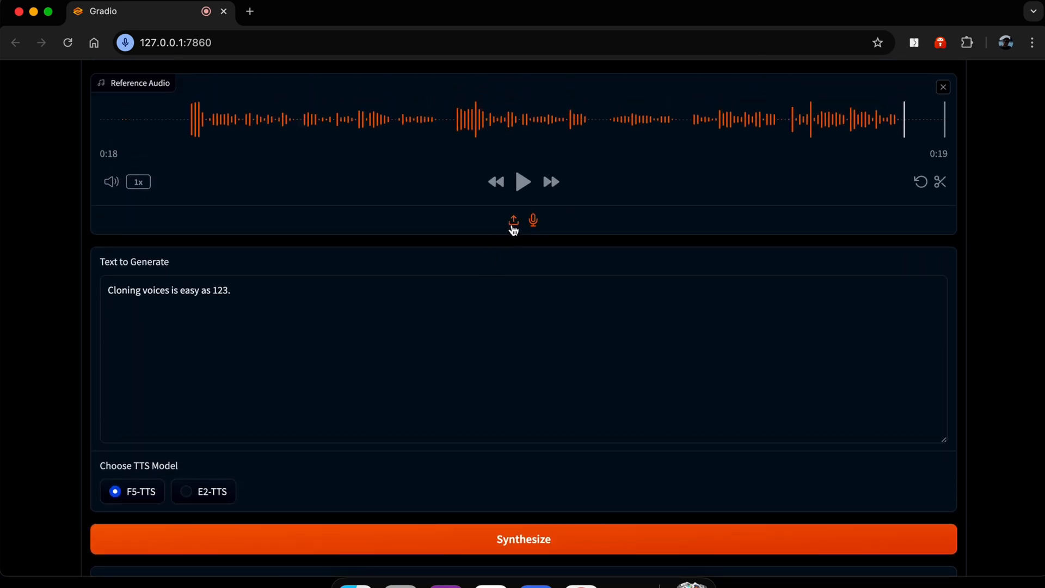
pyautogui.moveTo(512, 295)
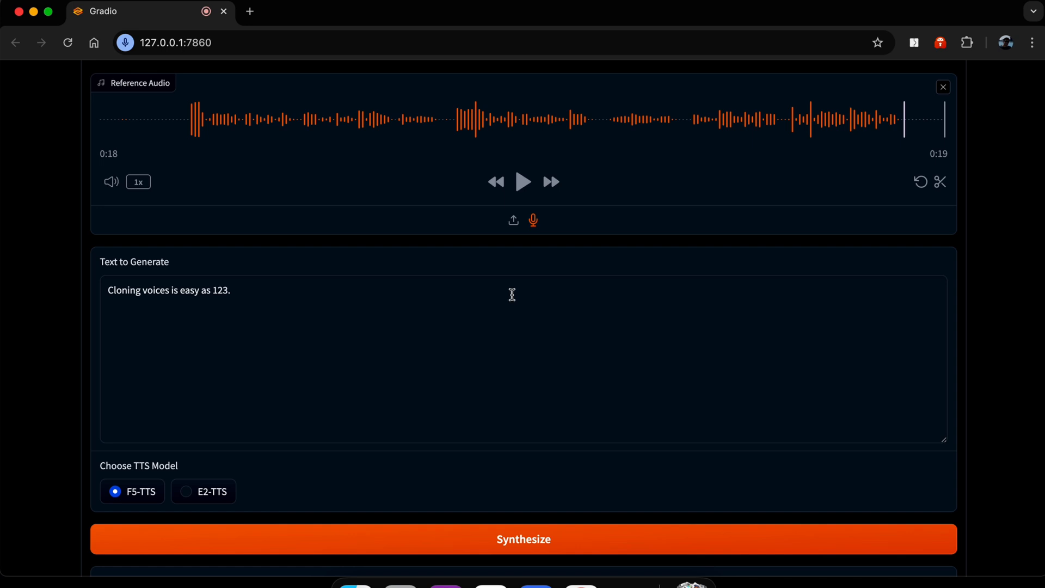
pyautogui.moveTo(513, 282)
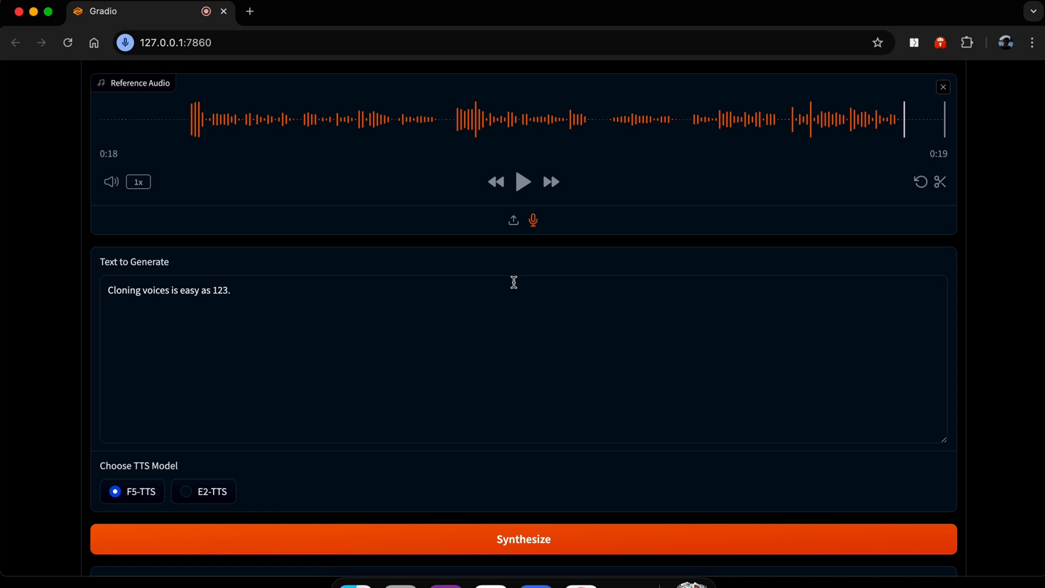
pyautogui.moveTo(355, 316)
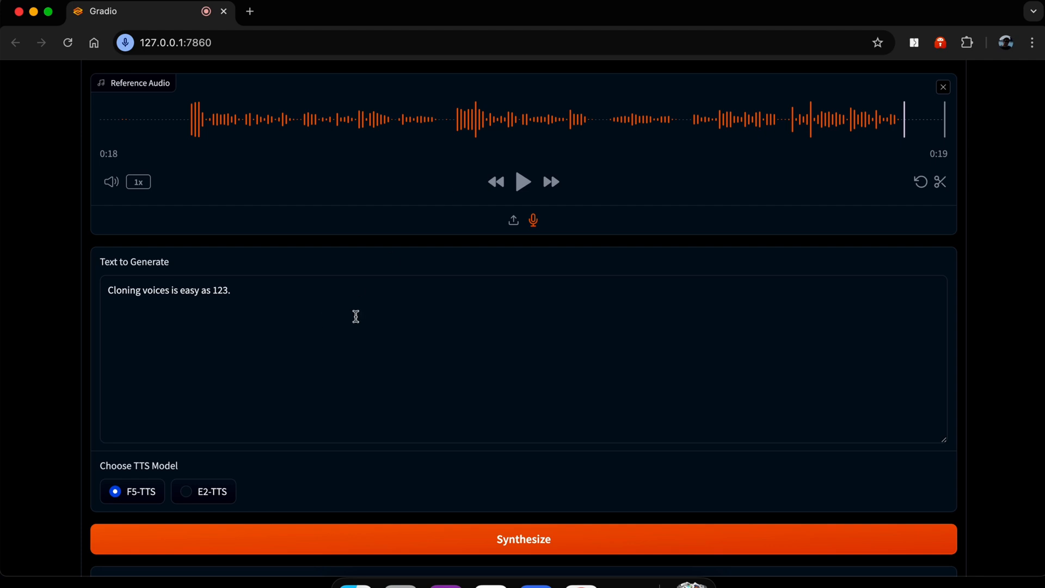
# - Play, pause and replay the 2-second synthesized clip beside its spectrogram
pyautogui.click(523, 539)
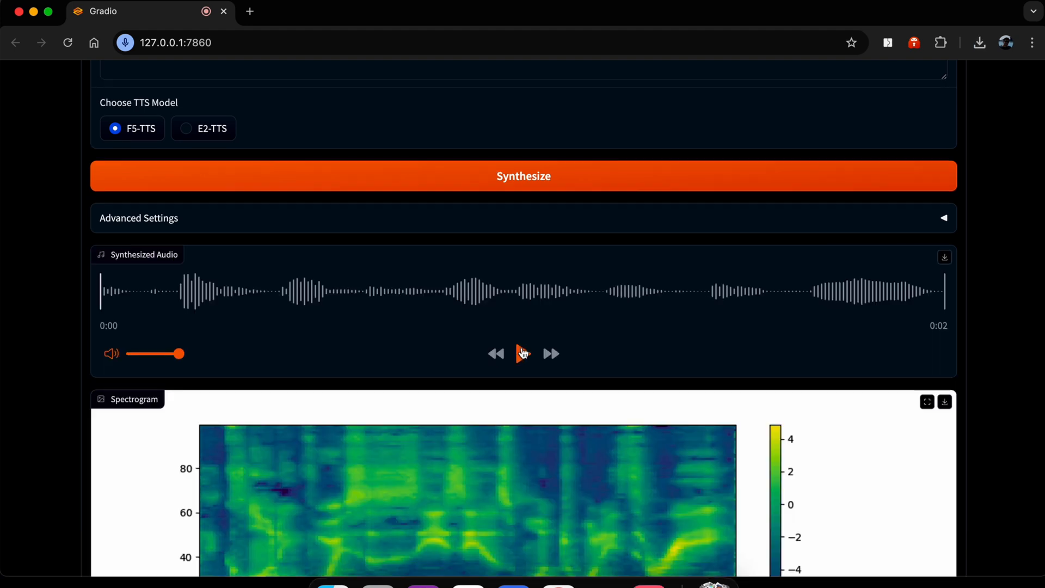
pyautogui.click(524, 353)
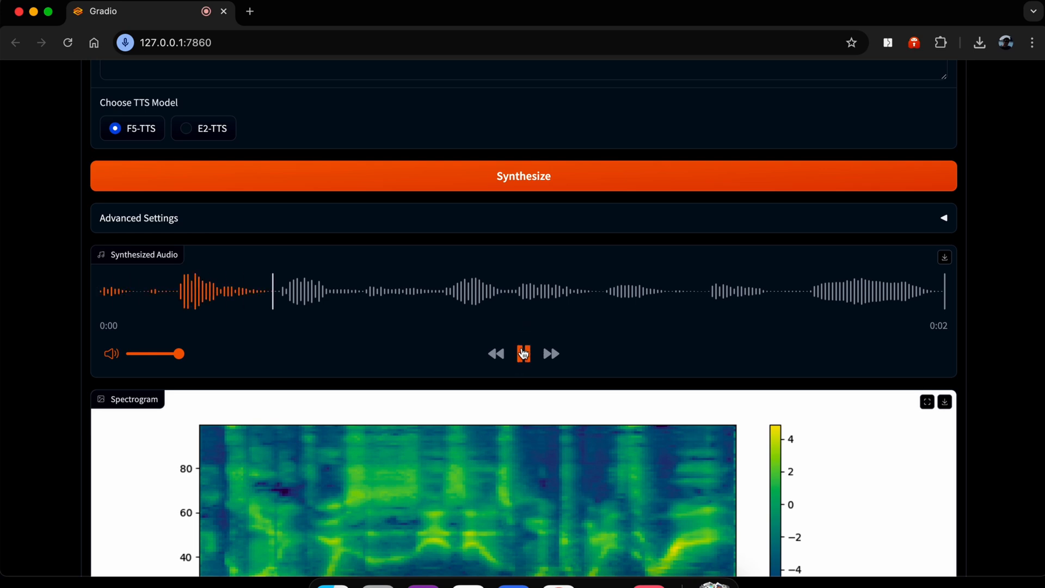
pyautogui.click(523, 354)
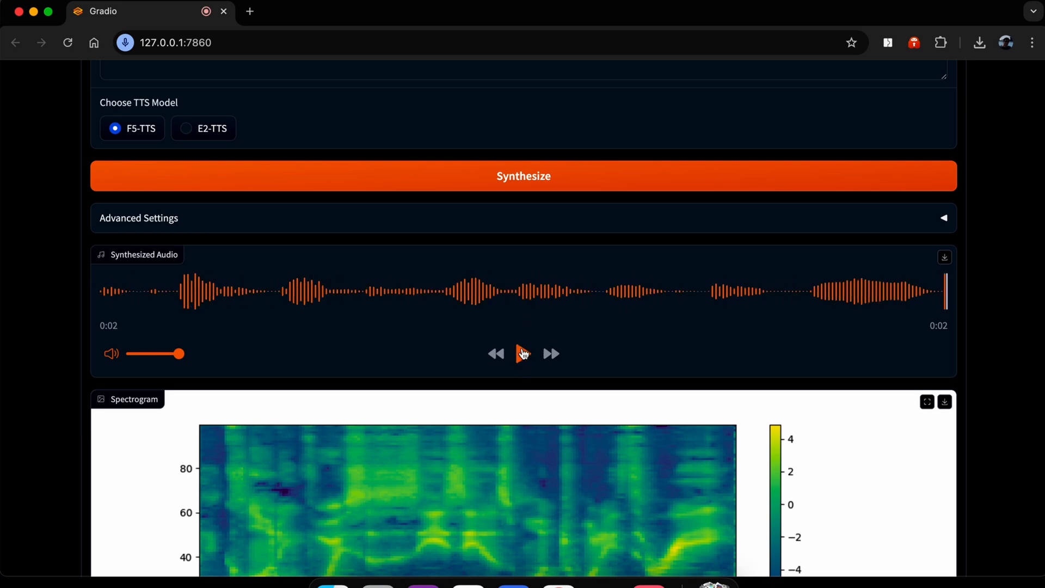
pyautogui.click(523, 353)
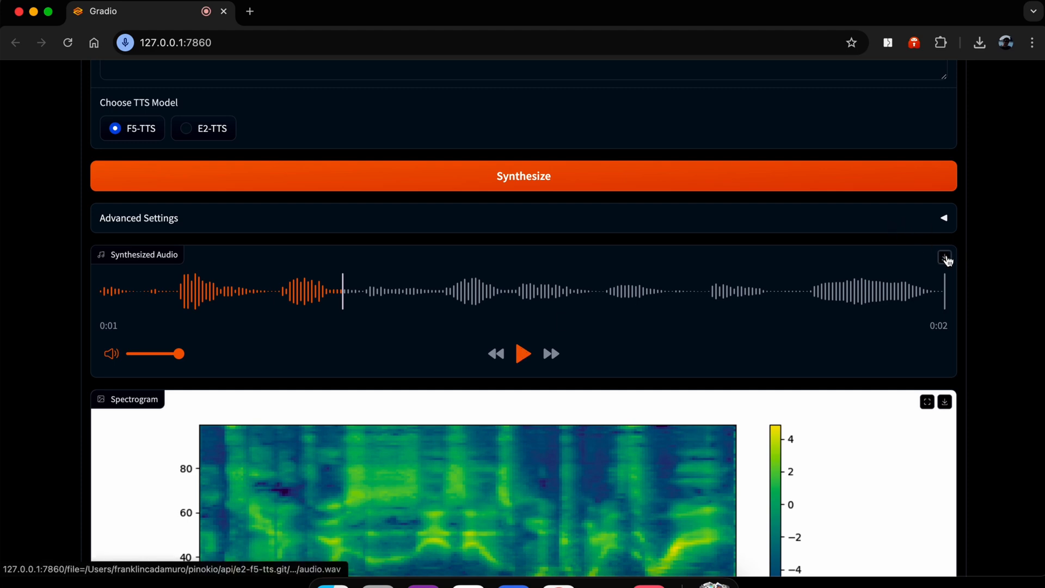
pyautogui.moveTo(945, 259)
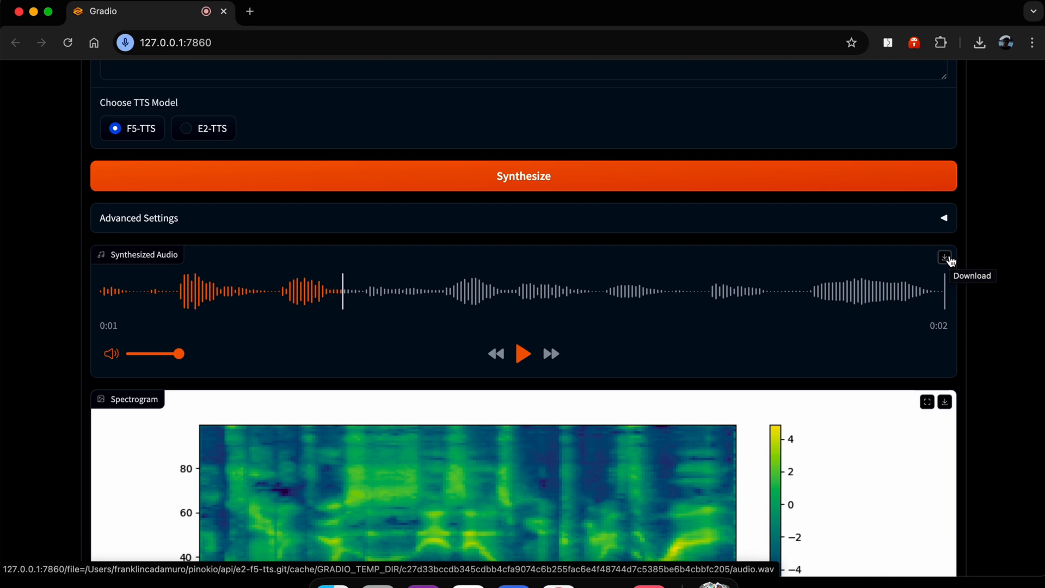
pyautogui.moveTo(993, 267)
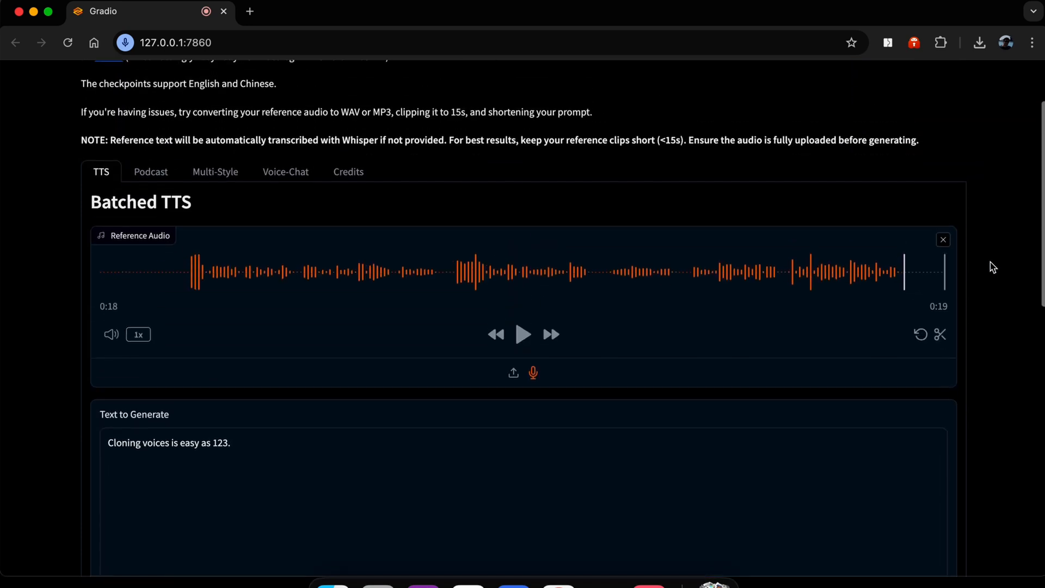
pyautogui.scroll(-3)
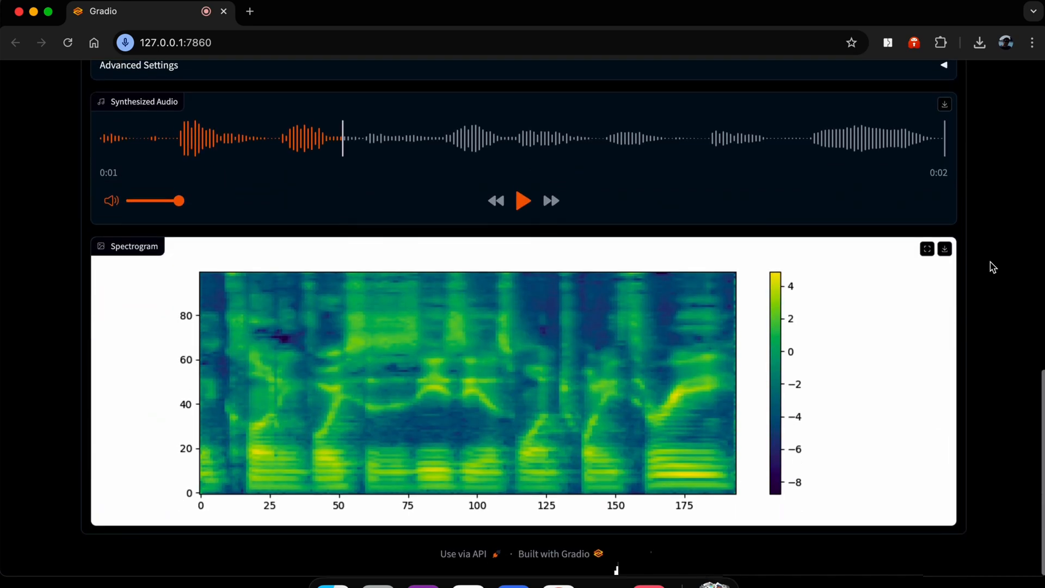